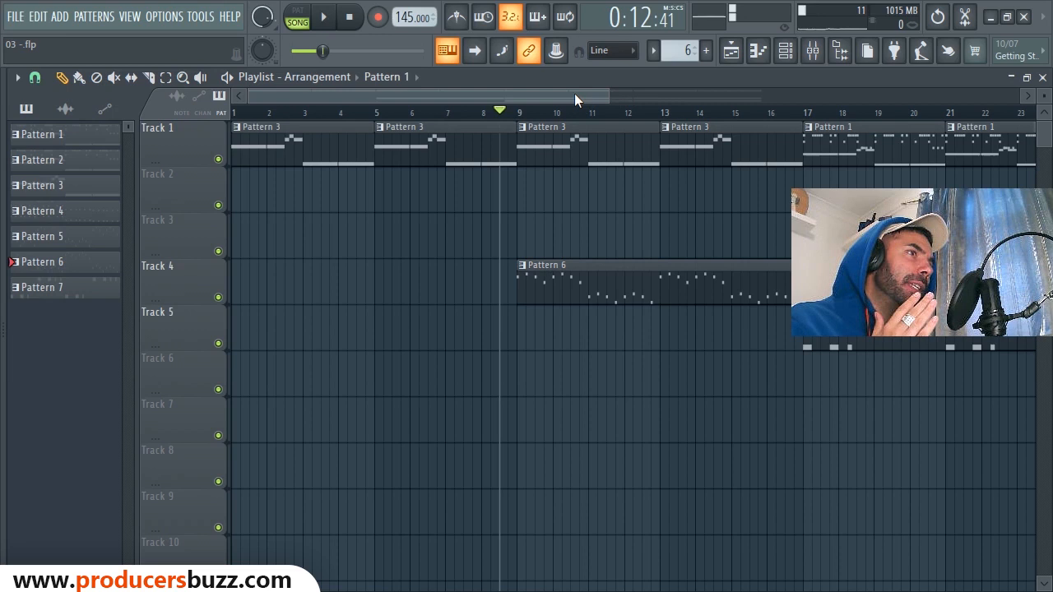
- Show the Channel Rack of instruments and drums over the Prophet V3 #3 piano roll
scroll(right, 3)
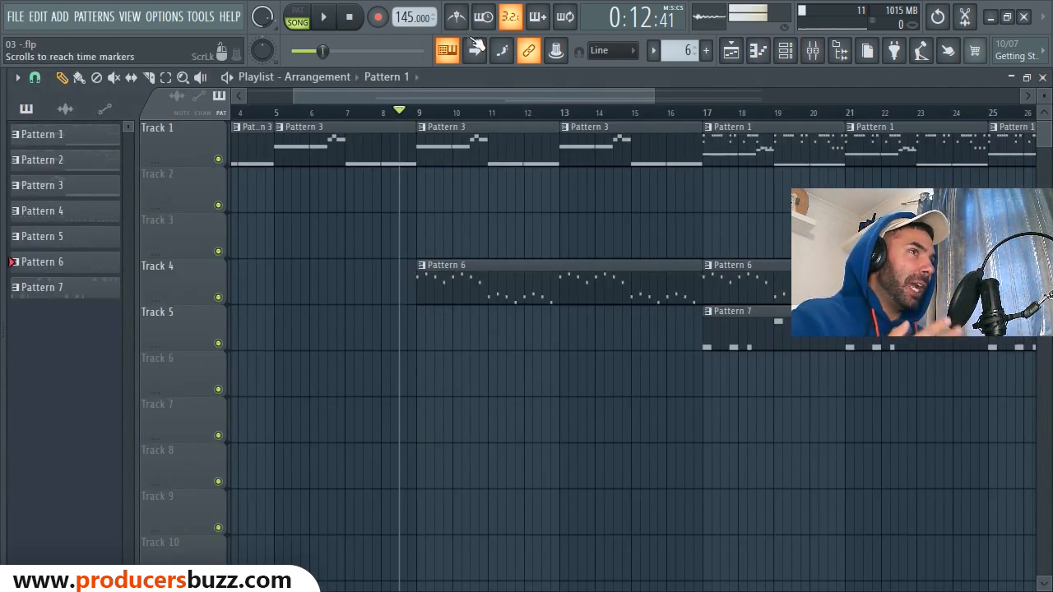
click(324, 16)
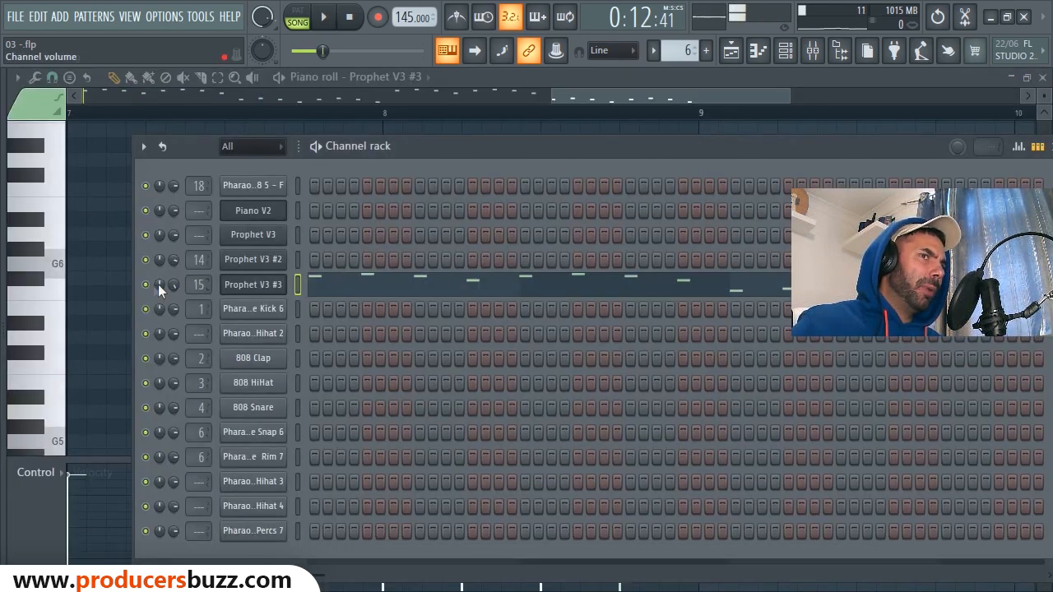
- Start playback and show the mixer on insert 15 with Fruity Stereo Shaper
click(332, 18)
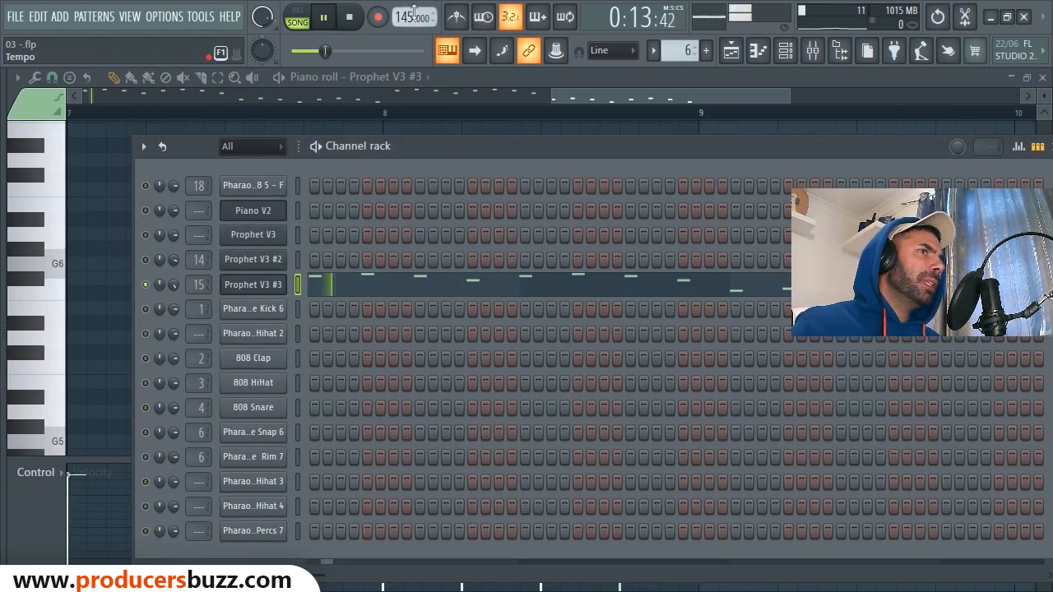
click(300, 17)
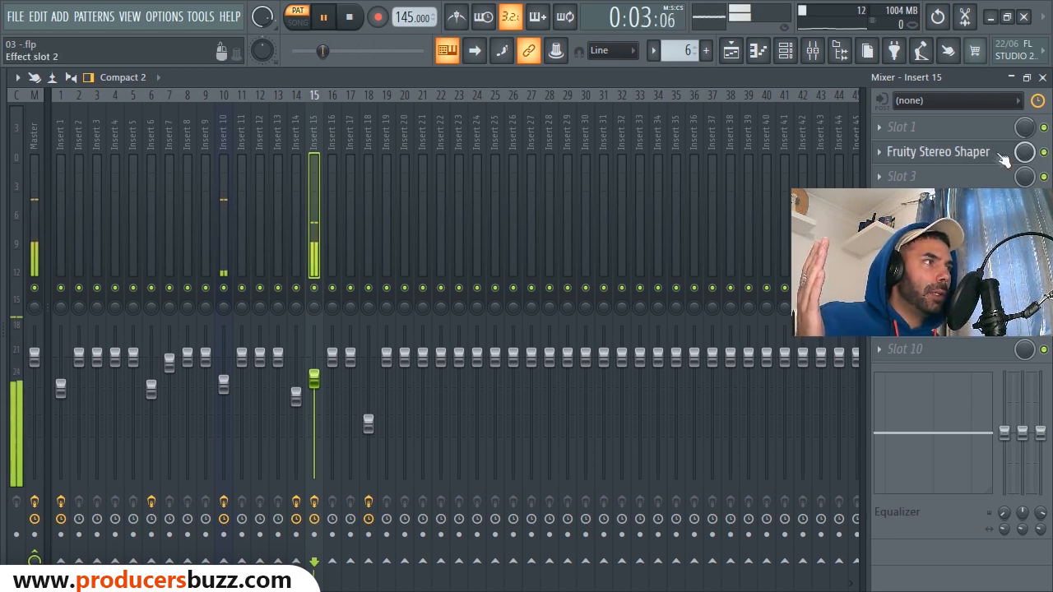
- Review Fruity Stereo Shaper's matrix, then bring up the effect menu for insert 15's slot 1
click(938, 151)
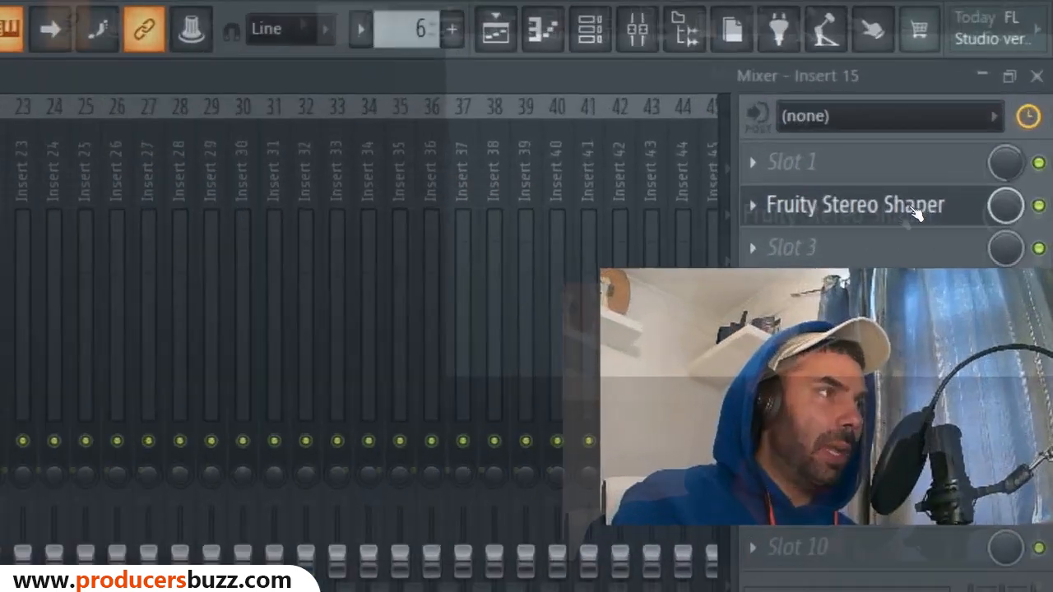
click(852, 204)
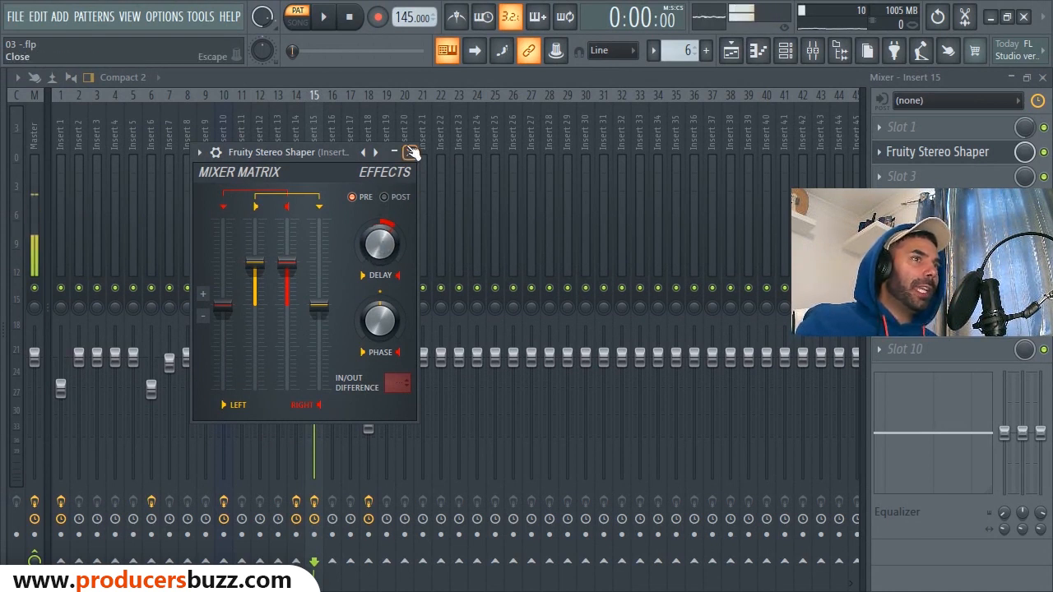
click(408, 152)
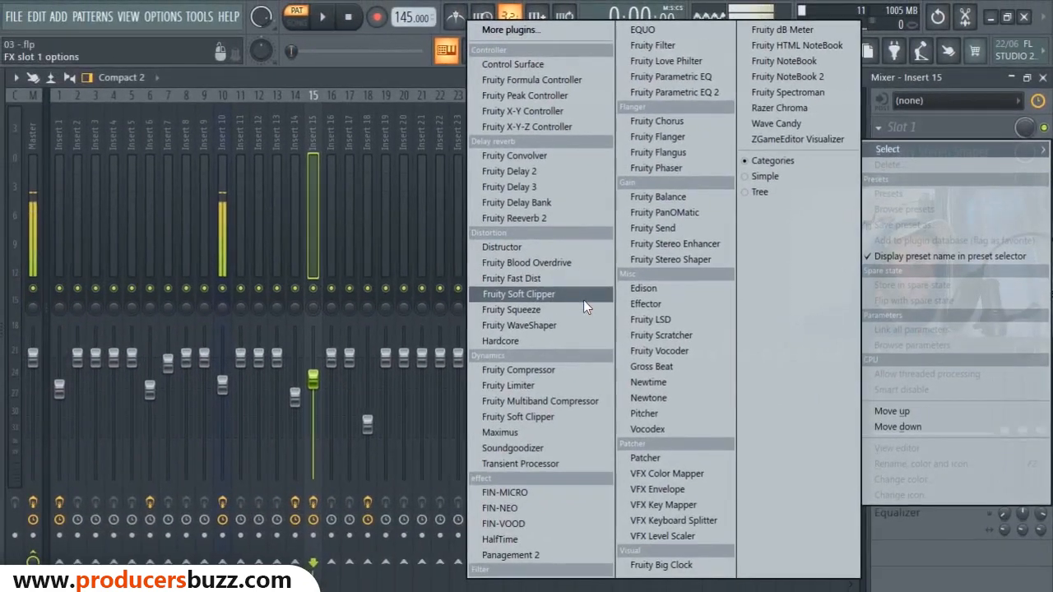
- Load UJAM Finisher Micro from the plugin browser into insert 15's first slot
click(509, 30)
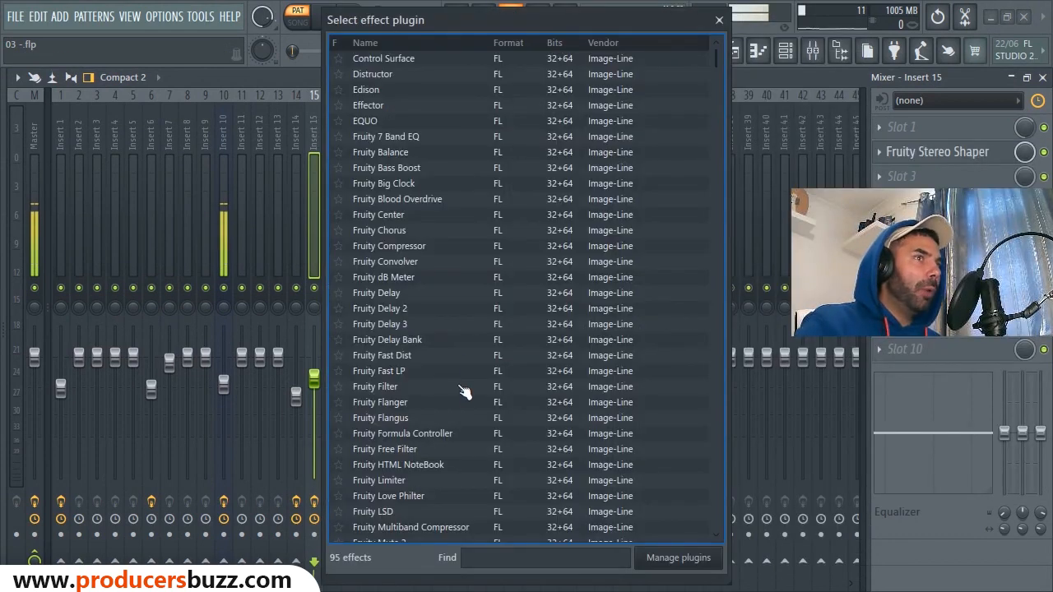
scroll(down, 3)
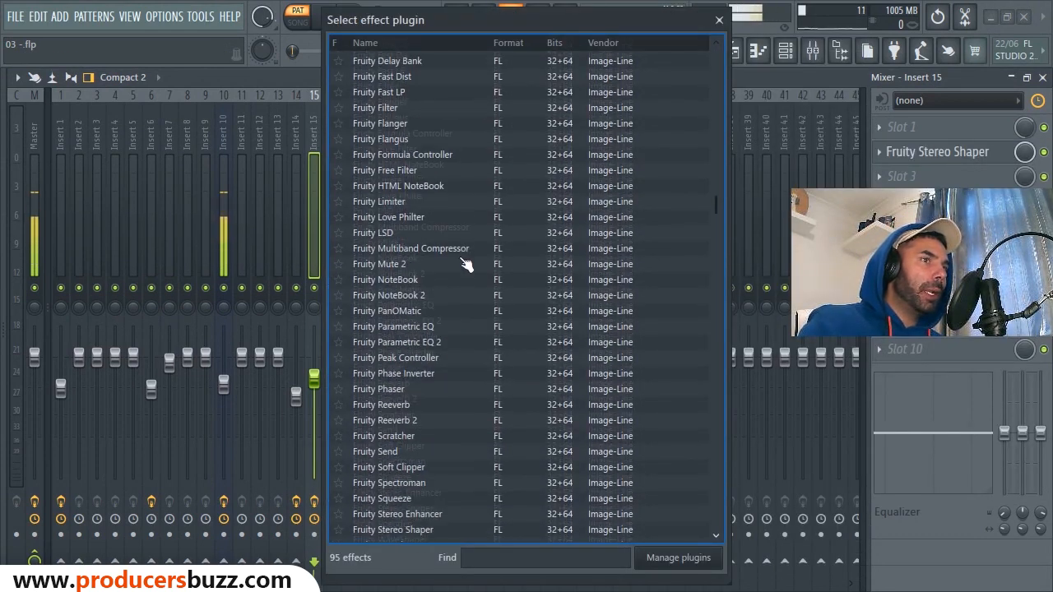
scroll(down, 3)
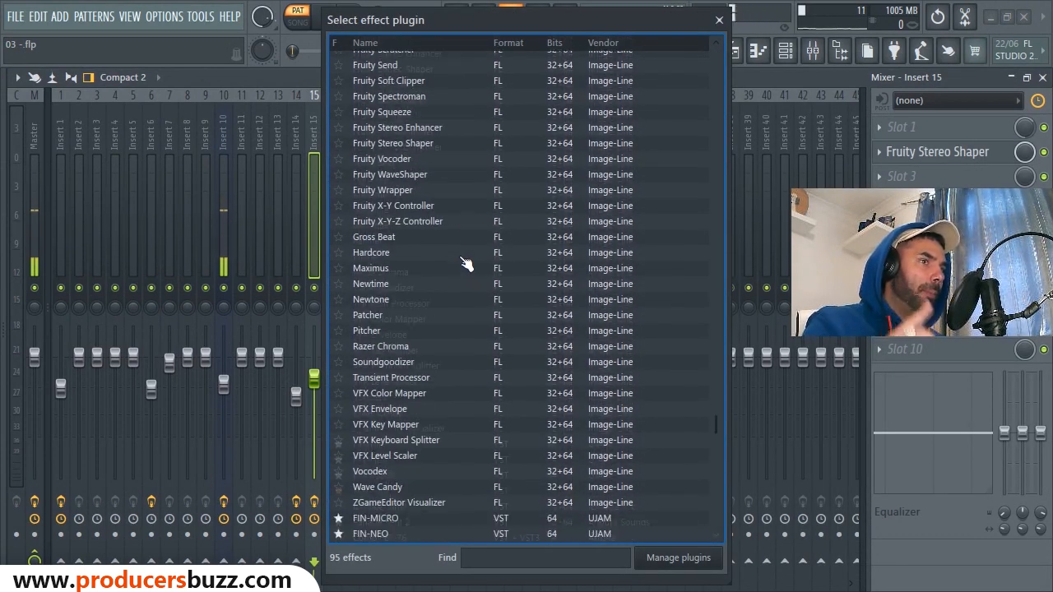
scroll(down, 3)
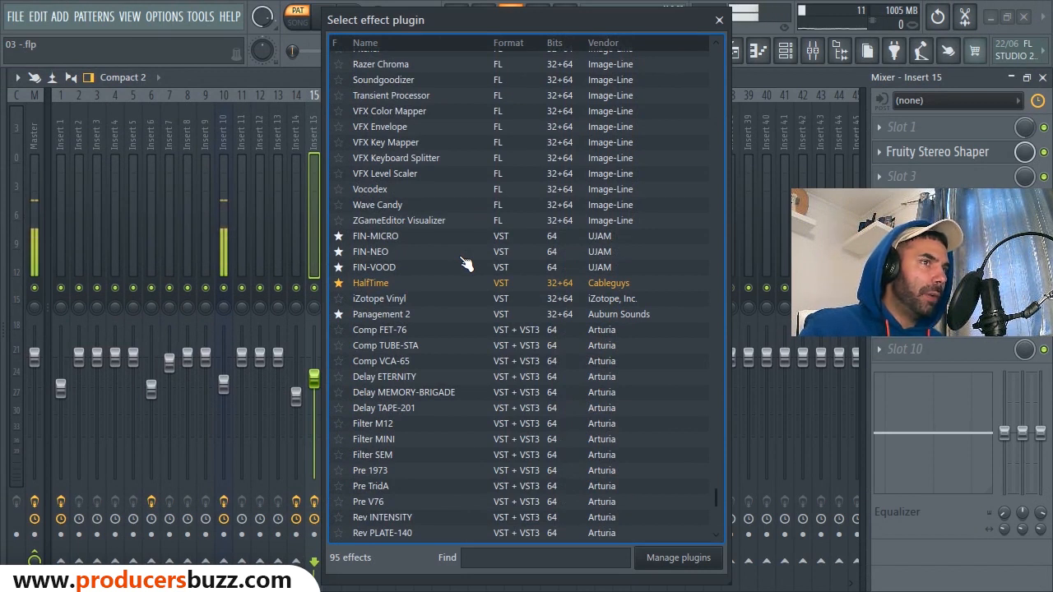
scroll(down, 3)
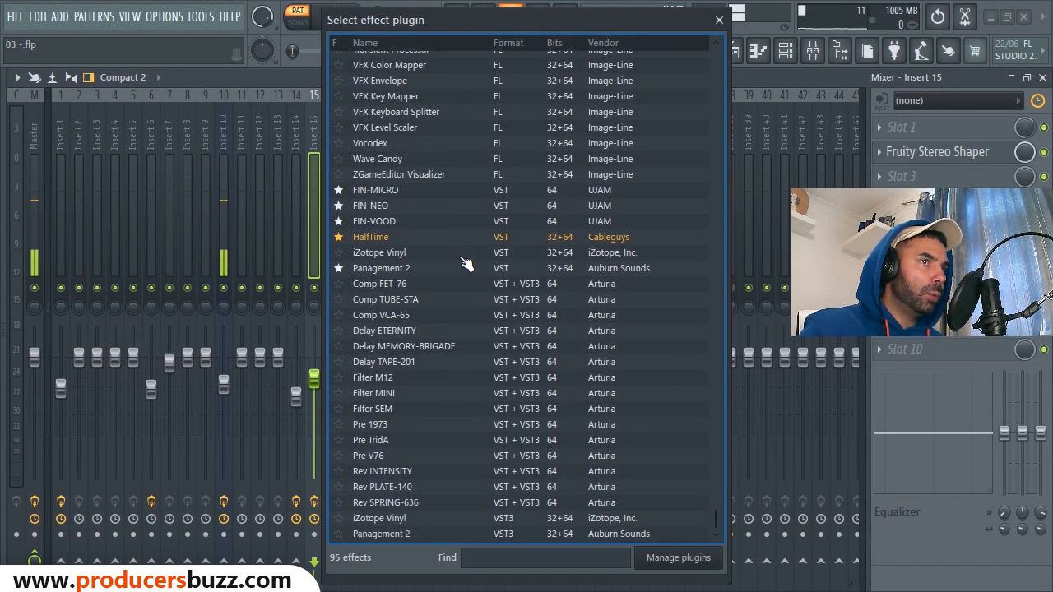
mouse_move(403, 224)
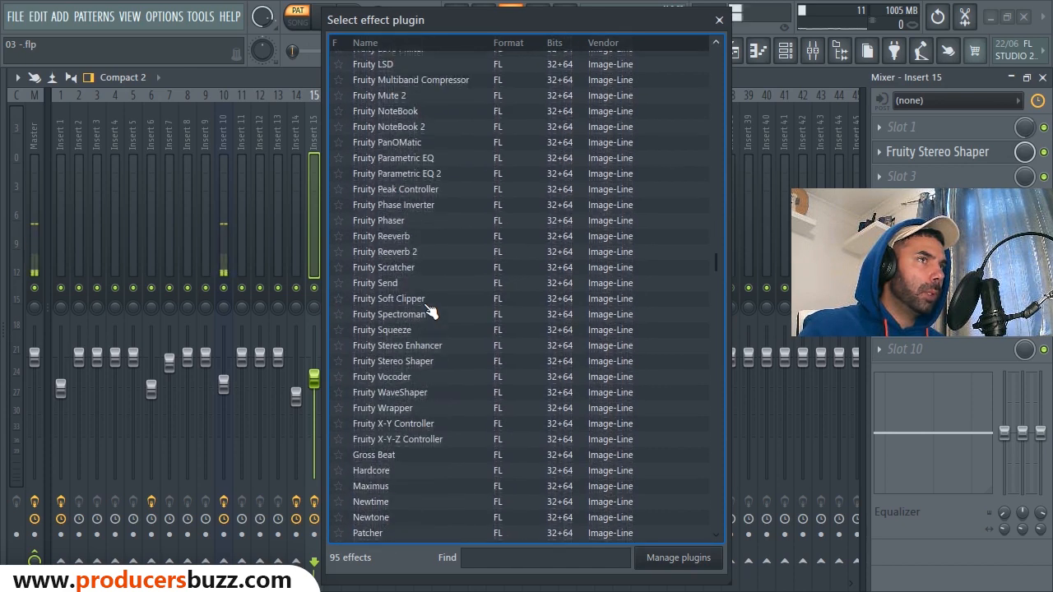
scroll(down, 3)
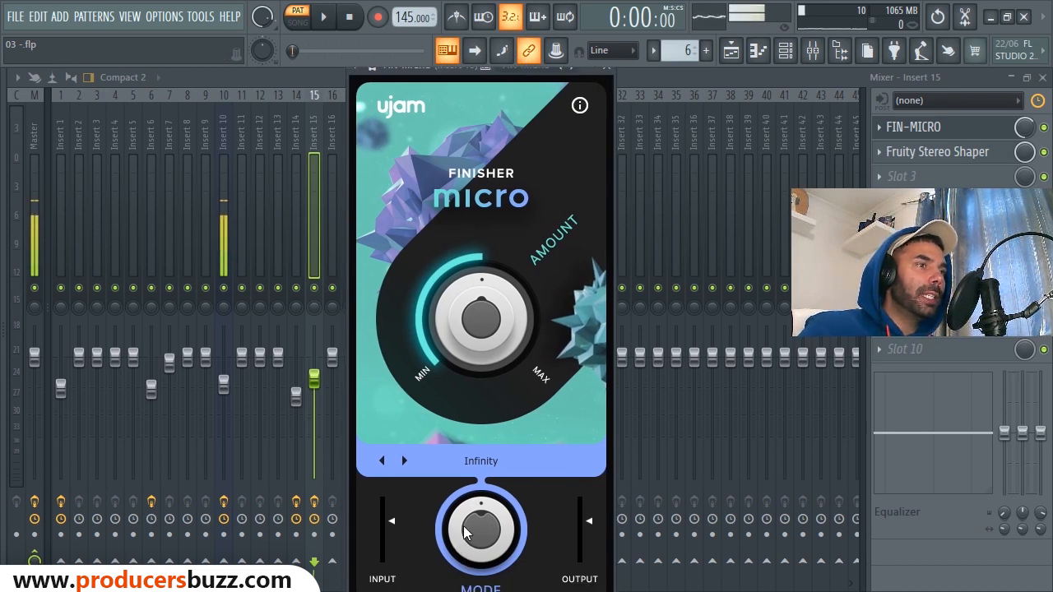
- Audition Finisher Micro modes Cab & Room, Distroytion, FrequencyShift, CombFilter, SlamCompressor and Lead Delay
click(336, 18)
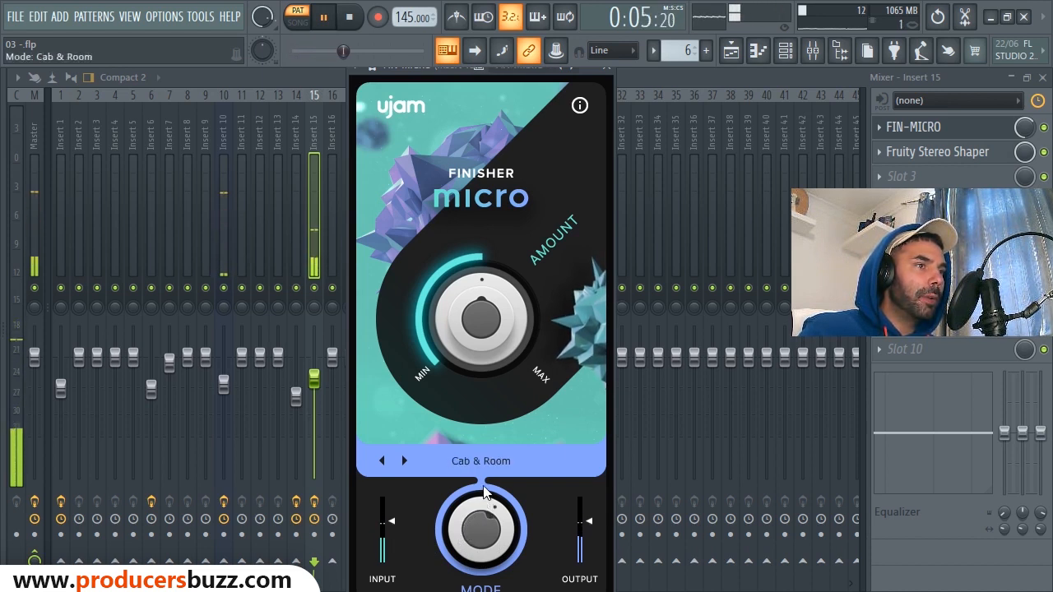
click(408, 461)
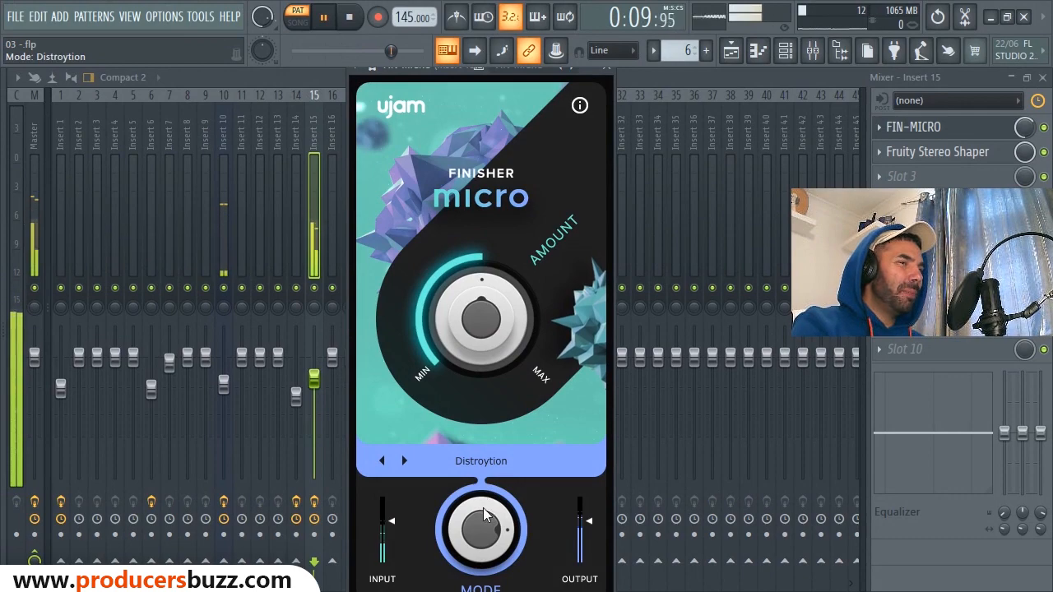
click(378, 461)
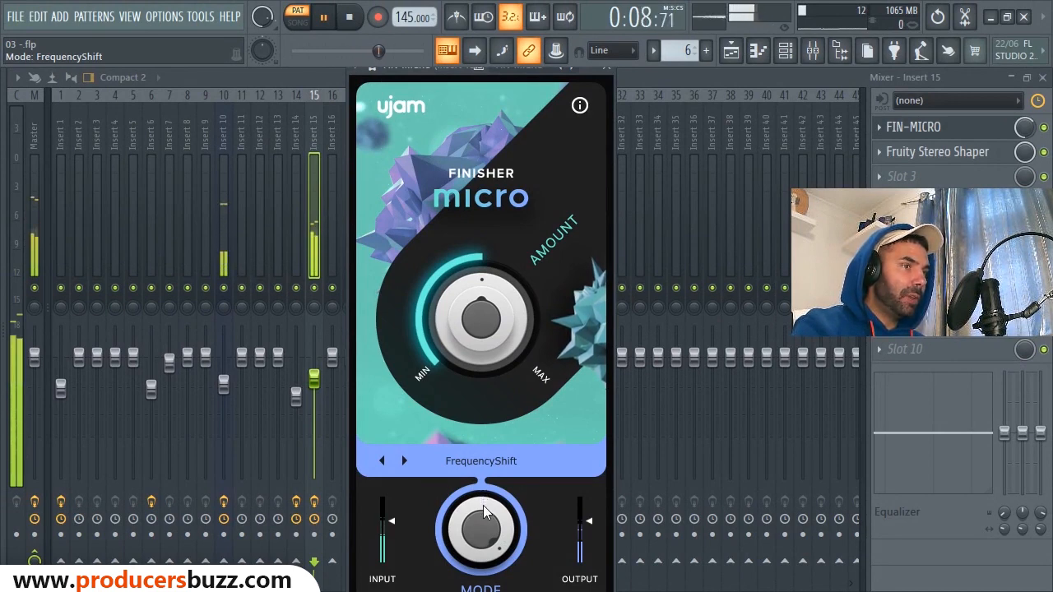
click(408, 460)
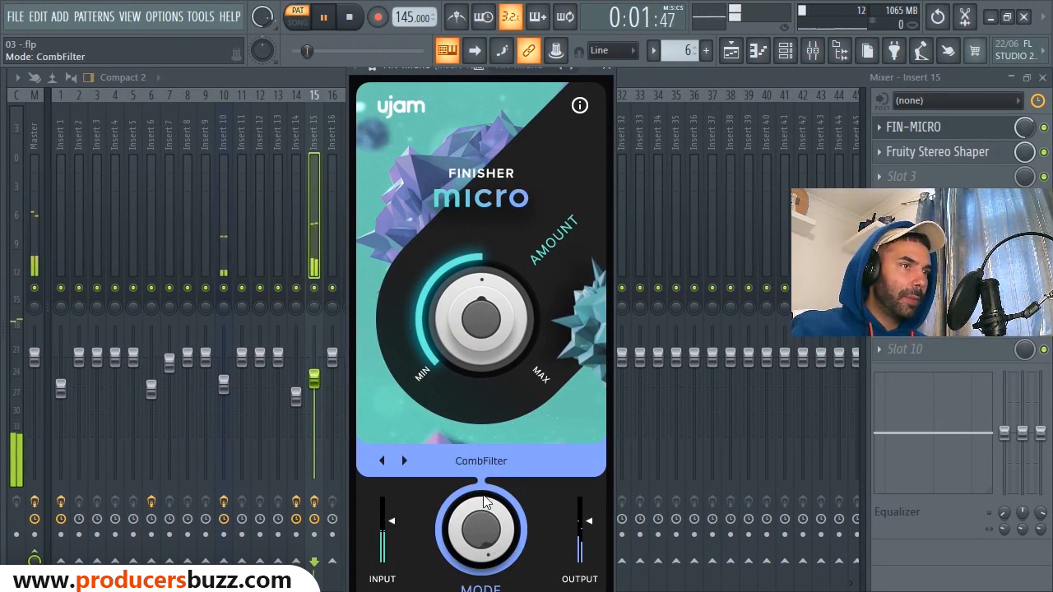
click(404, 461)
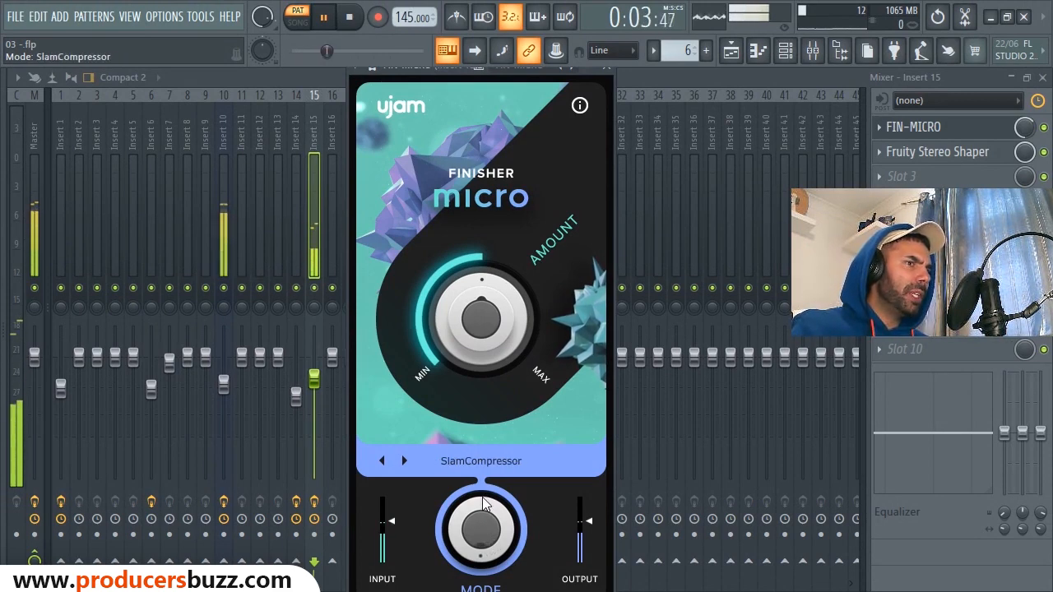
click(408, 461)
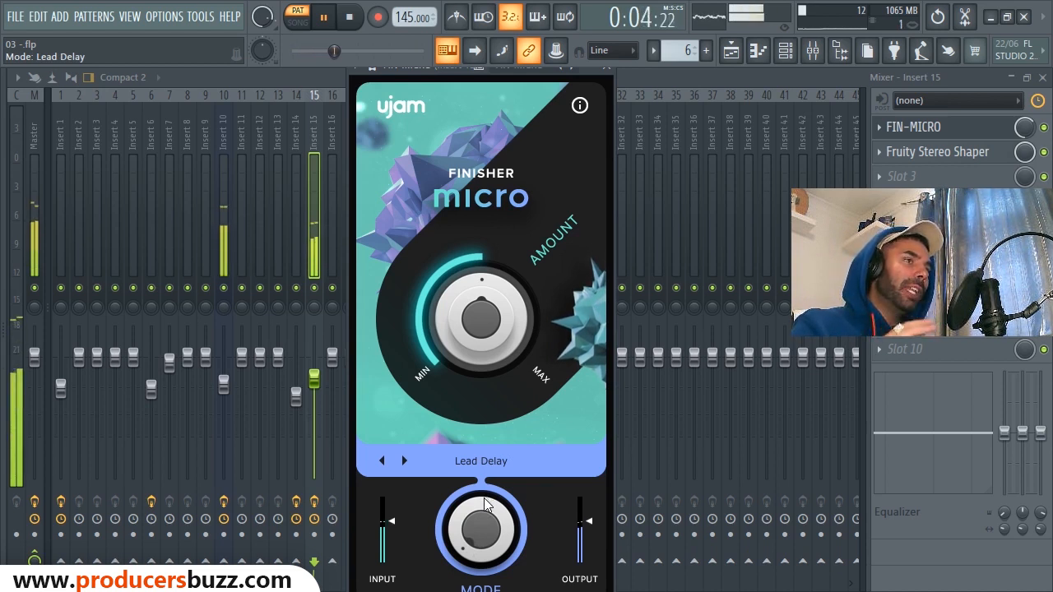
- Continue through Phaser, Cabinet and further modes, ending on SpaceGrinder
click(408, 460)
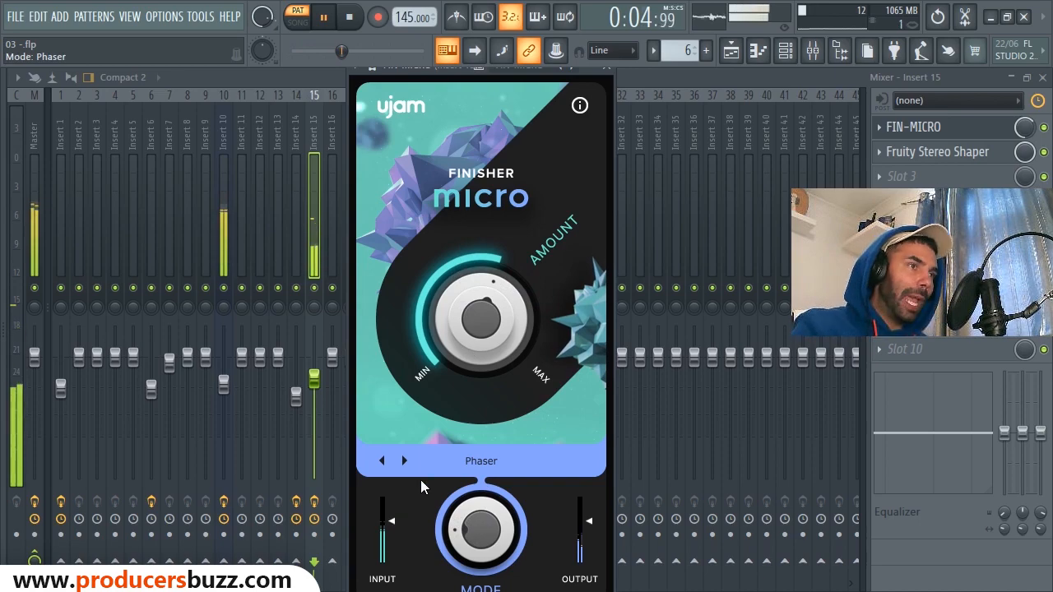
click(405, 460)
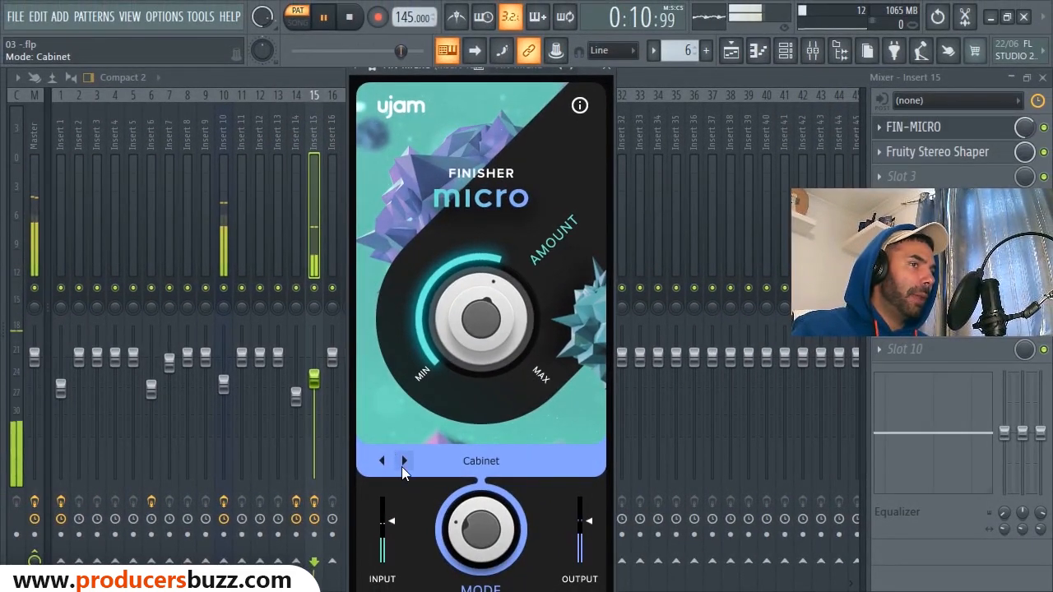
click(404, 461)
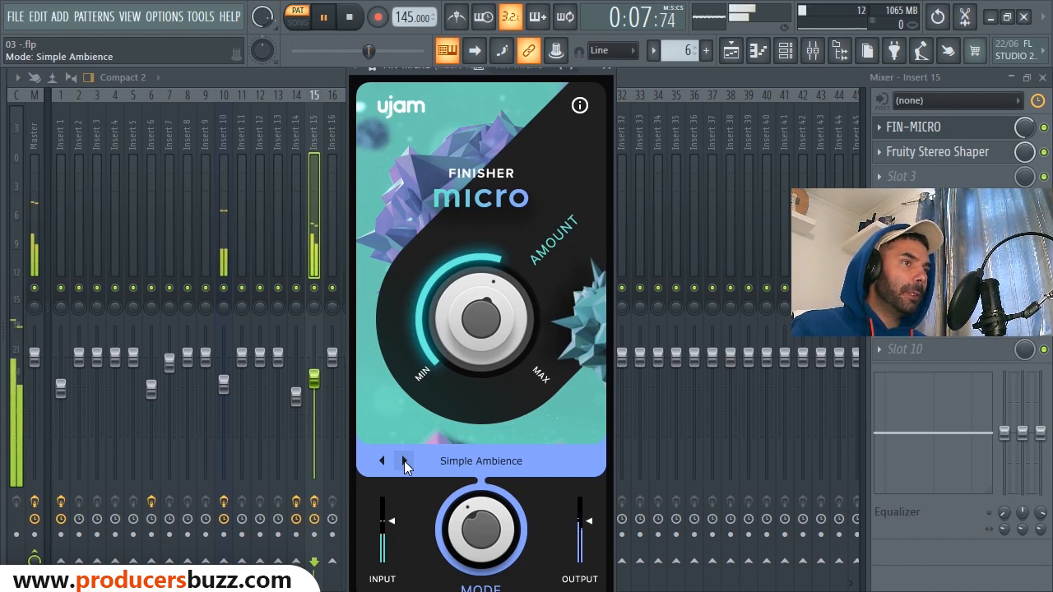
click(404, 460)
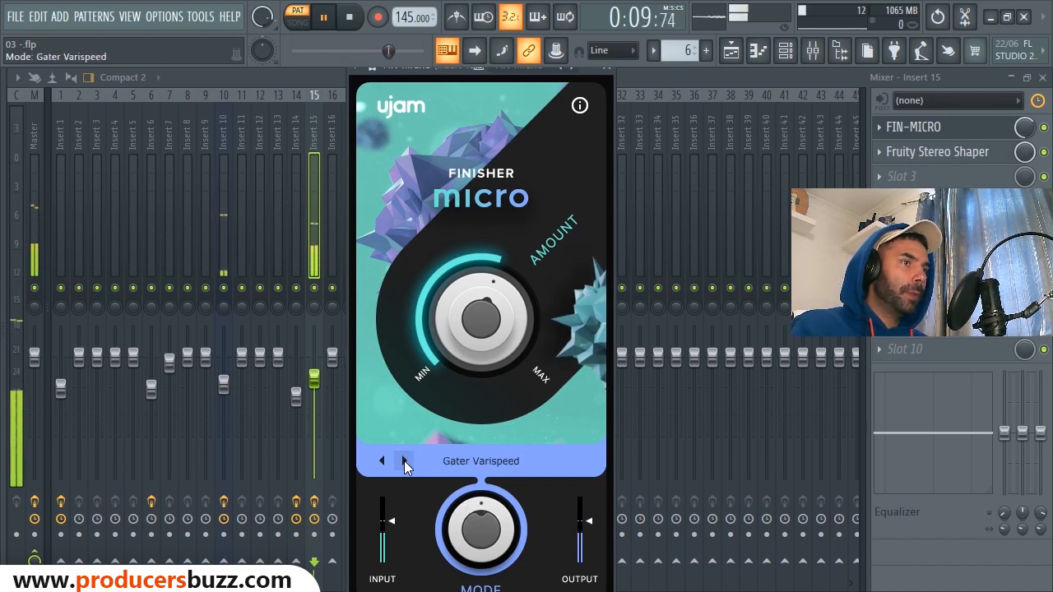
click(404, 460)
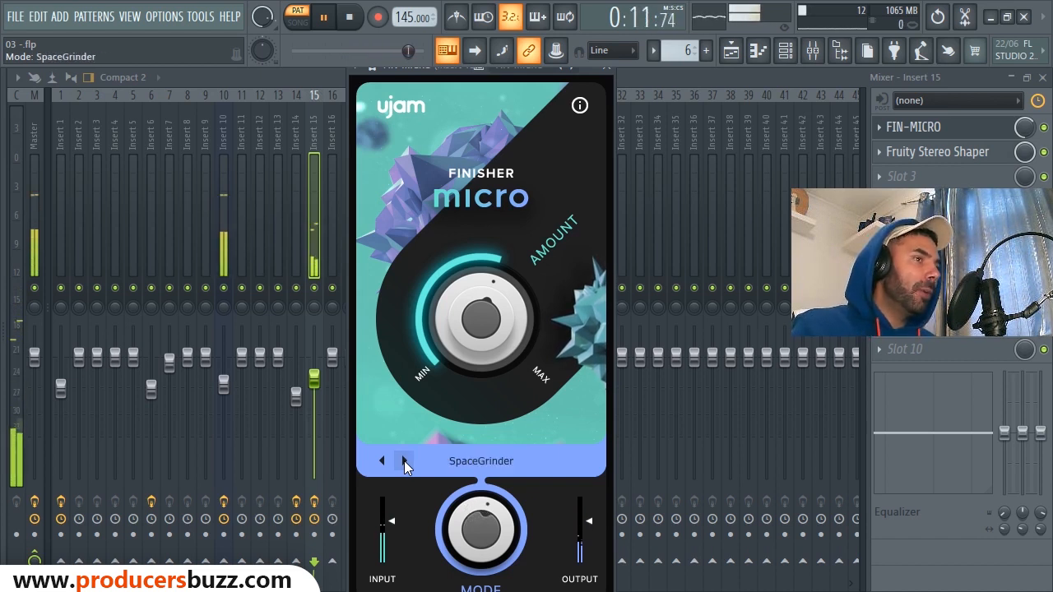
click(408, 460)
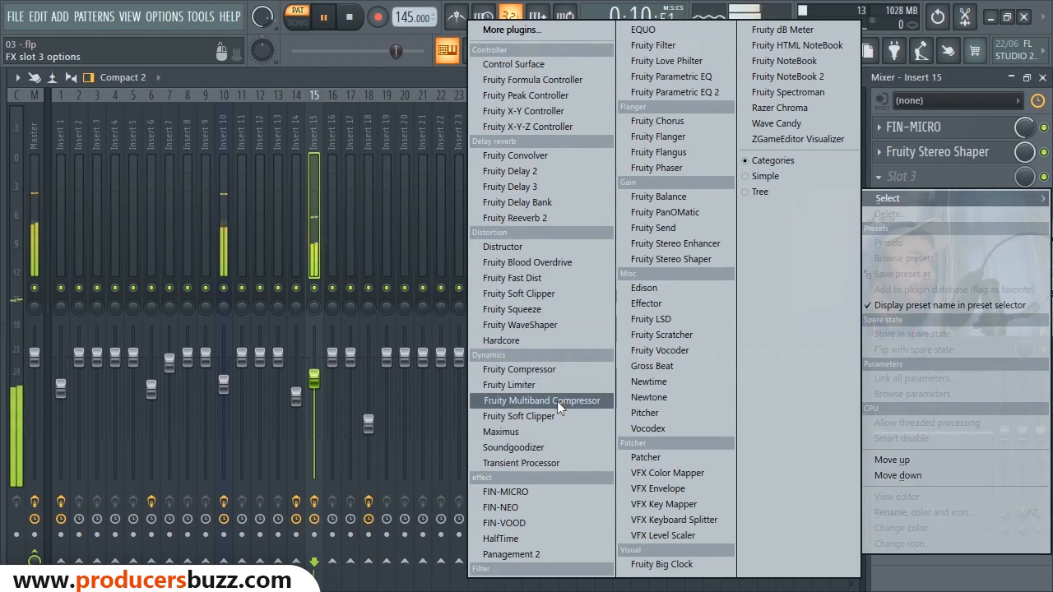
- Add Fruity Multiband Compressor to insert 15's third slot and return to the playlist
click(540, 402)
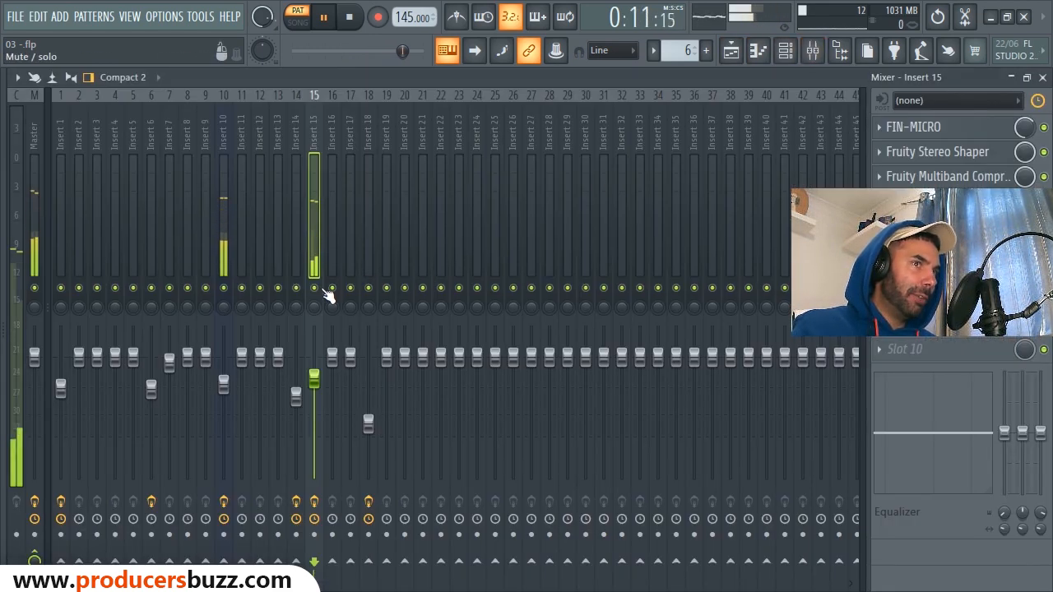
click(783, 51)
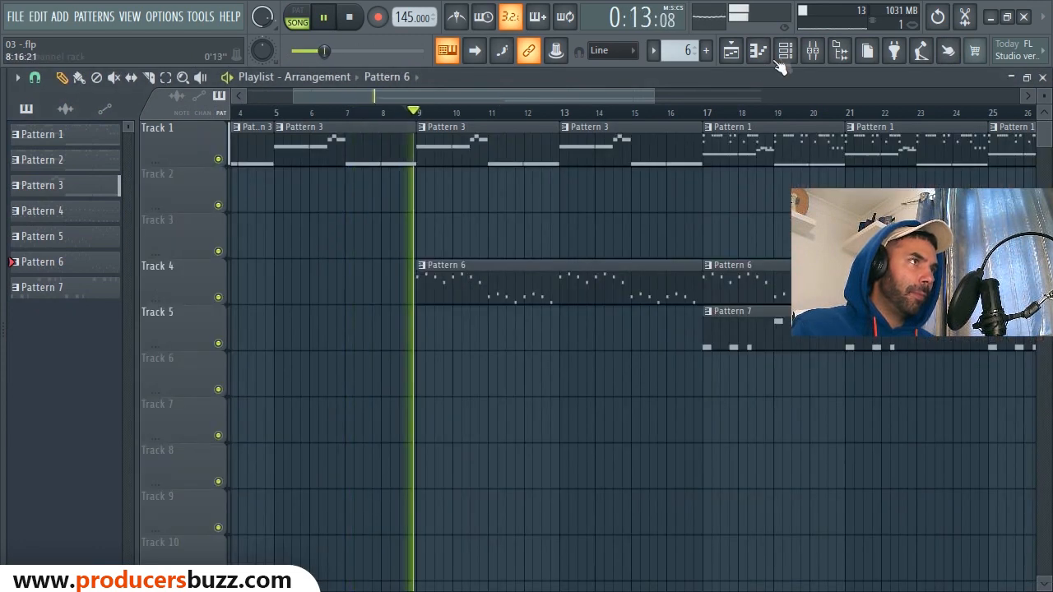
- Bring the mixer back into view during playlist playback
click(786, 51)
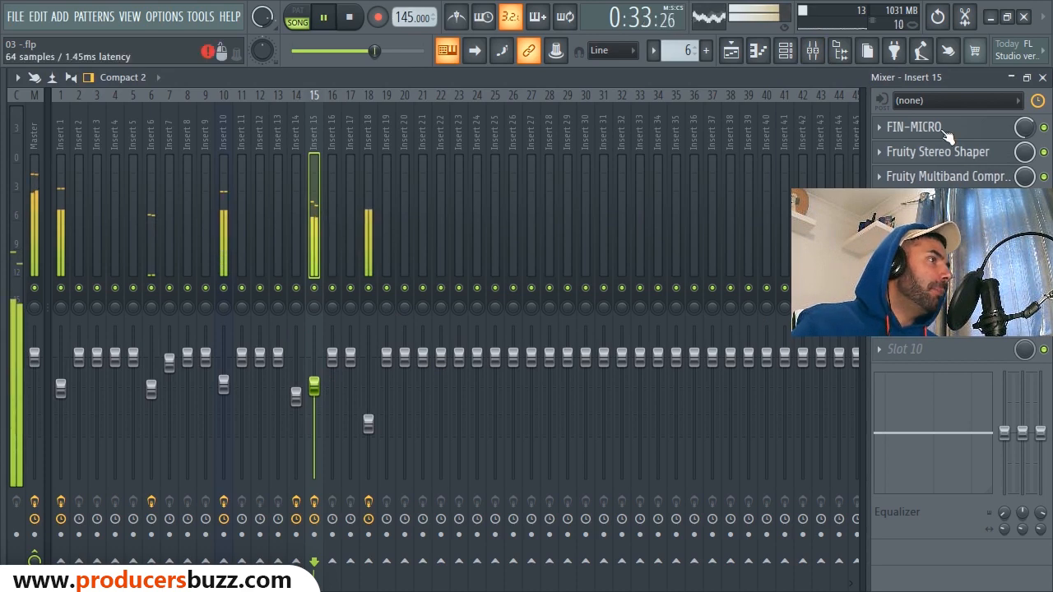
- Cycle insert 15's Finisher Micro through Old Radio, Distroytion, FrequencyShift, CombFilter and Vibrato, then close it
click(913, 128)
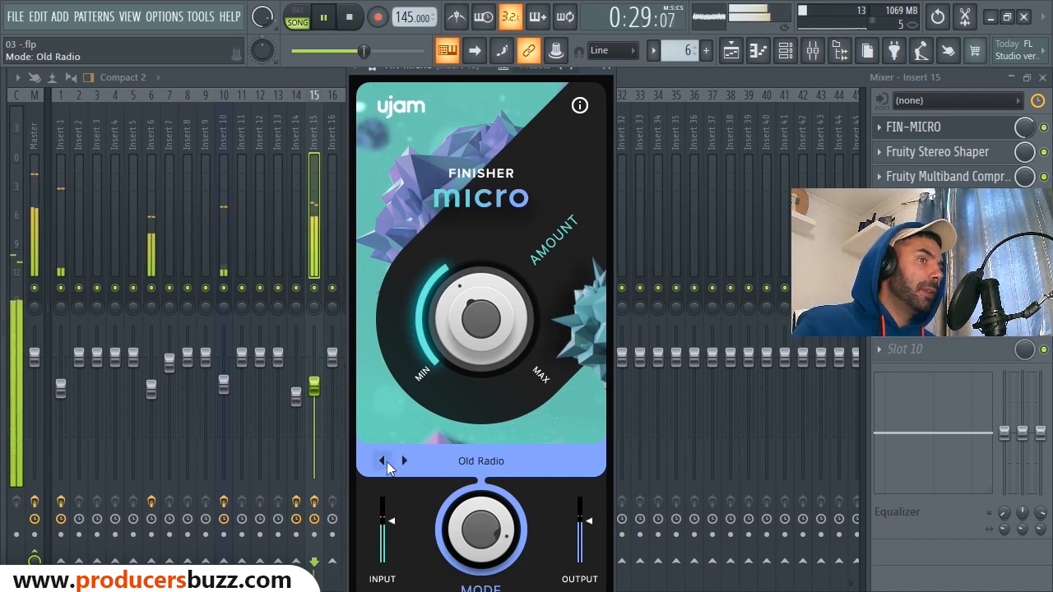
click(405, 461)
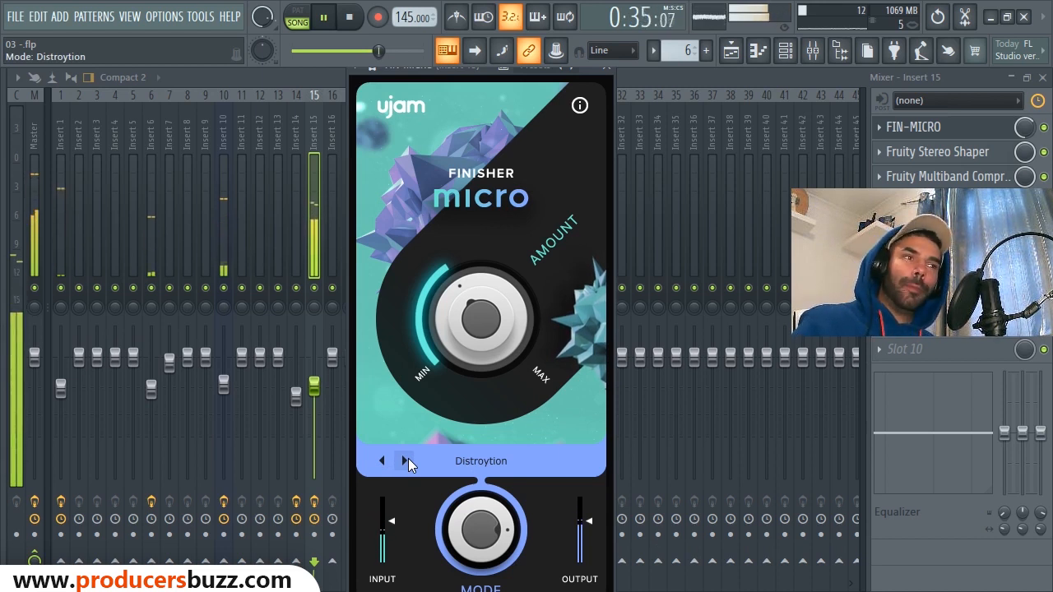
click(404, 460)
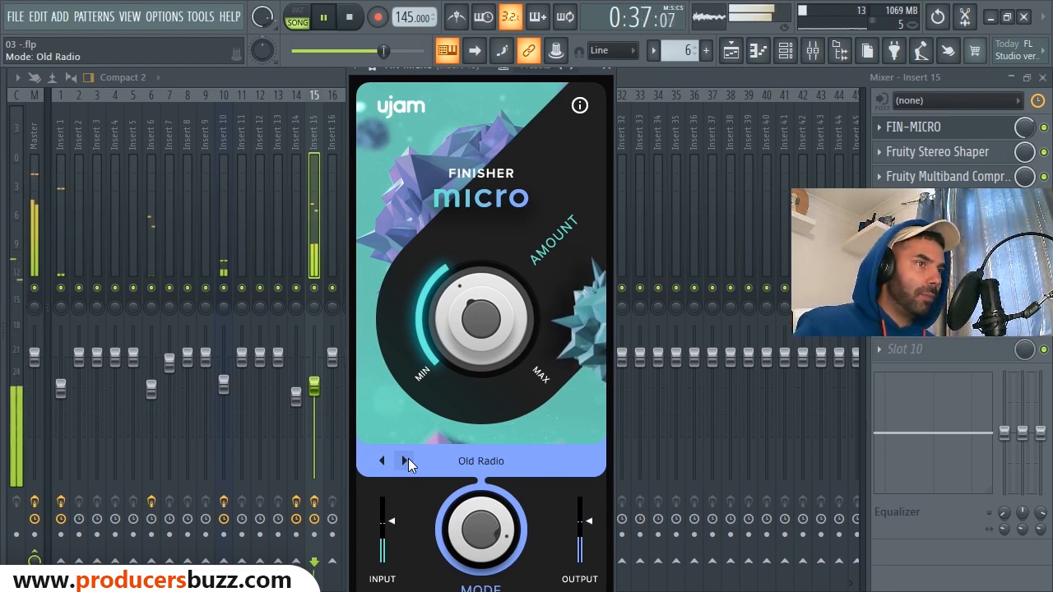
click(404, 461)
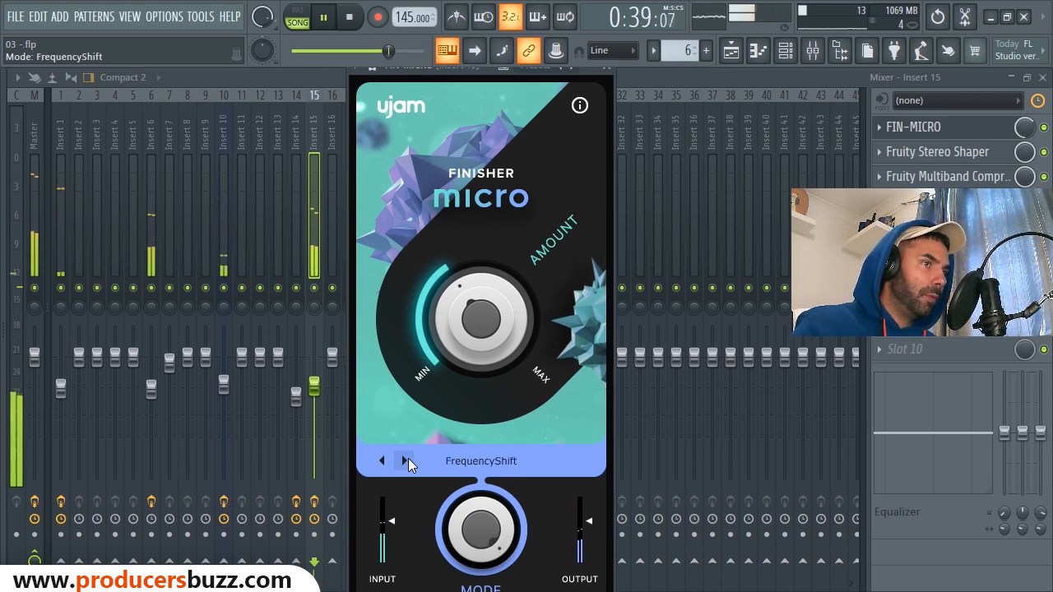
click(405, 461)
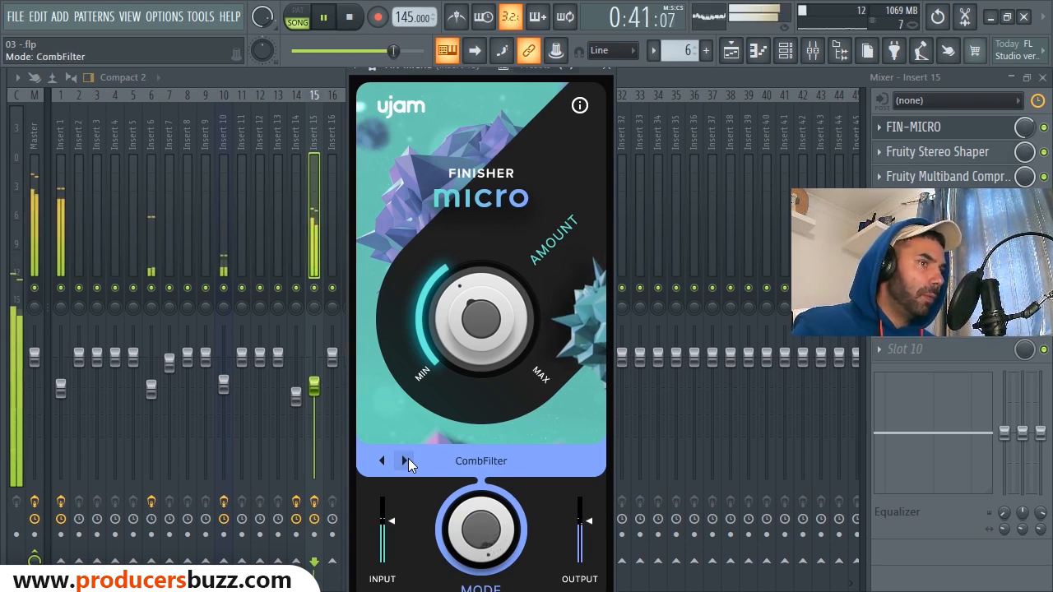
click(398, 461)
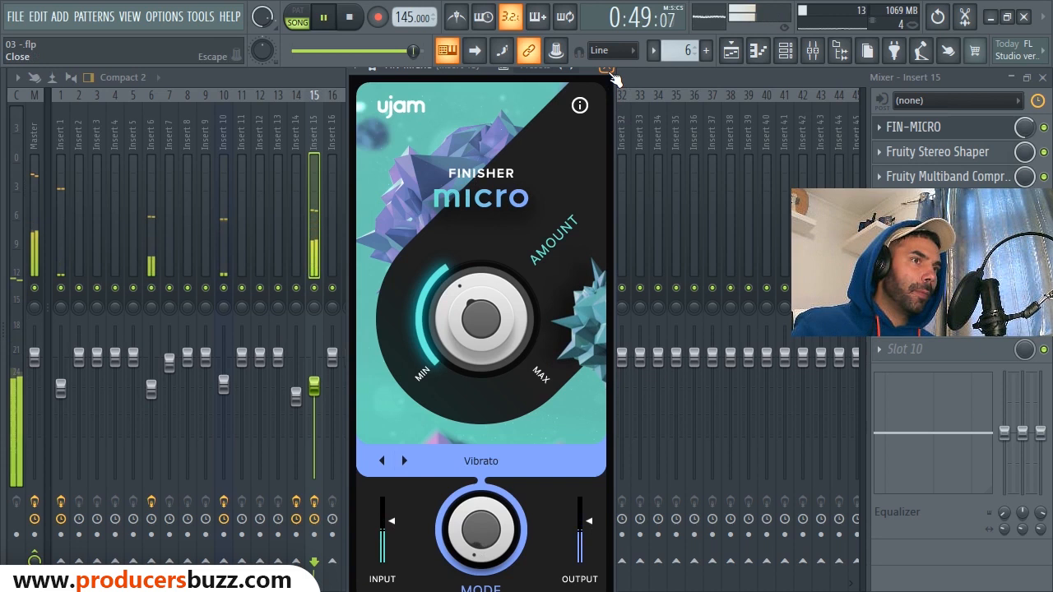
click(382, 461)
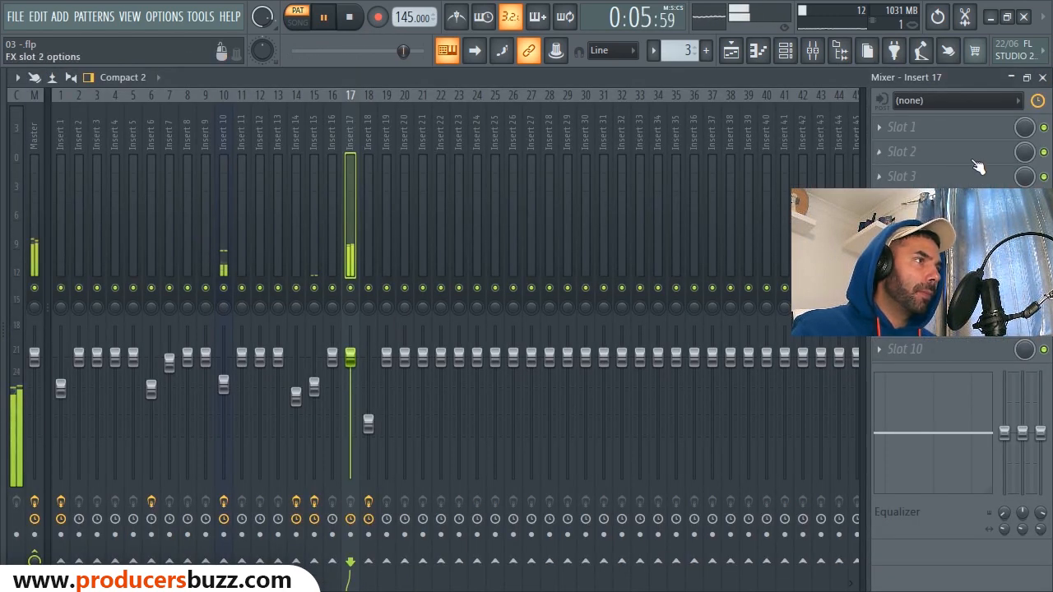
- Load UJAM Finisher Micro into insert 17's first slot, opening on EARTH2ISS mode
click(1022, 128)
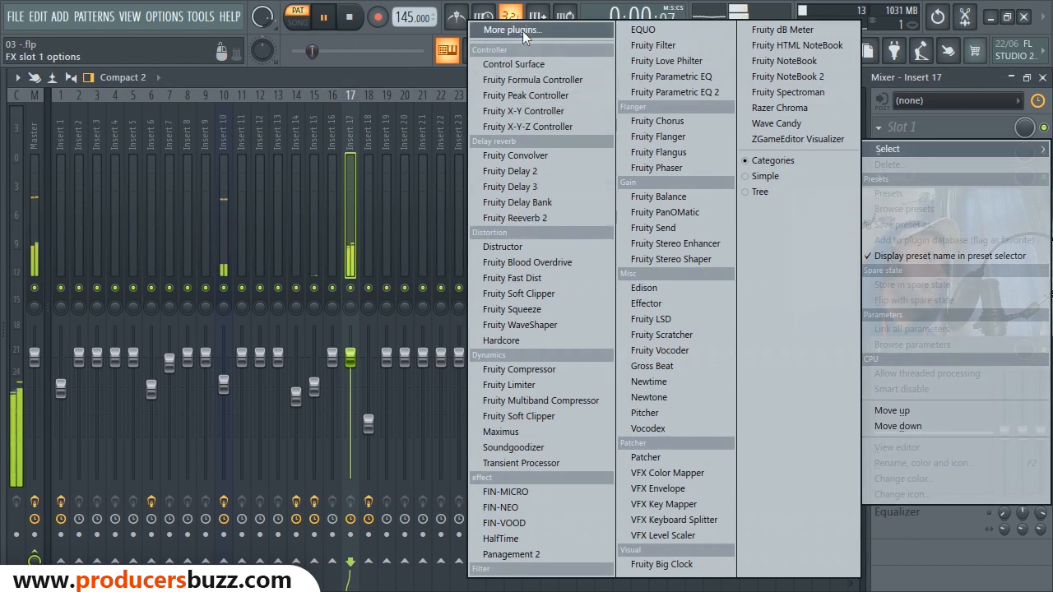
click(511, 30)
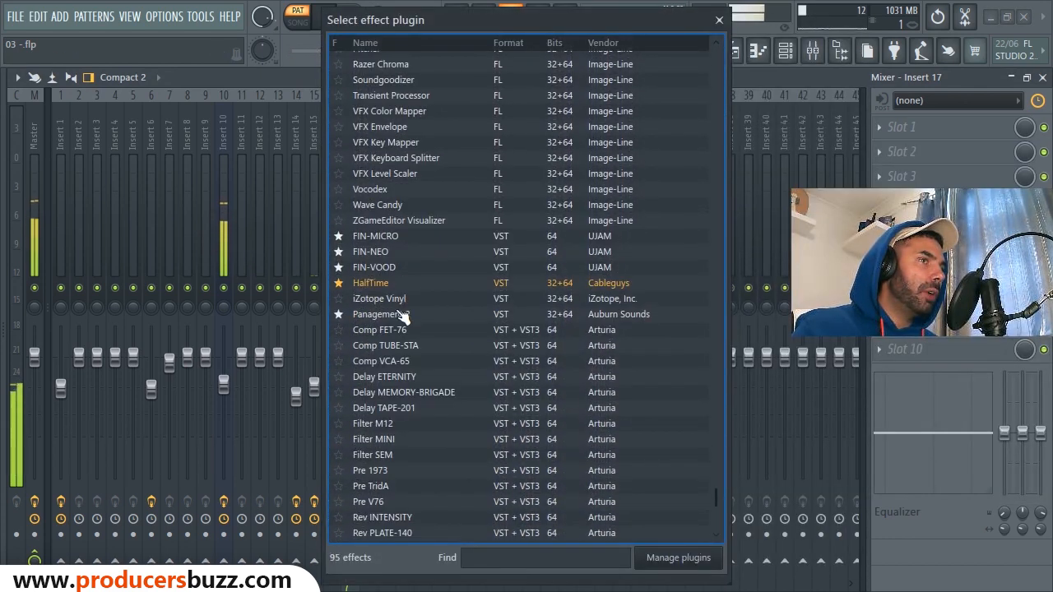
double_click(373, 237)
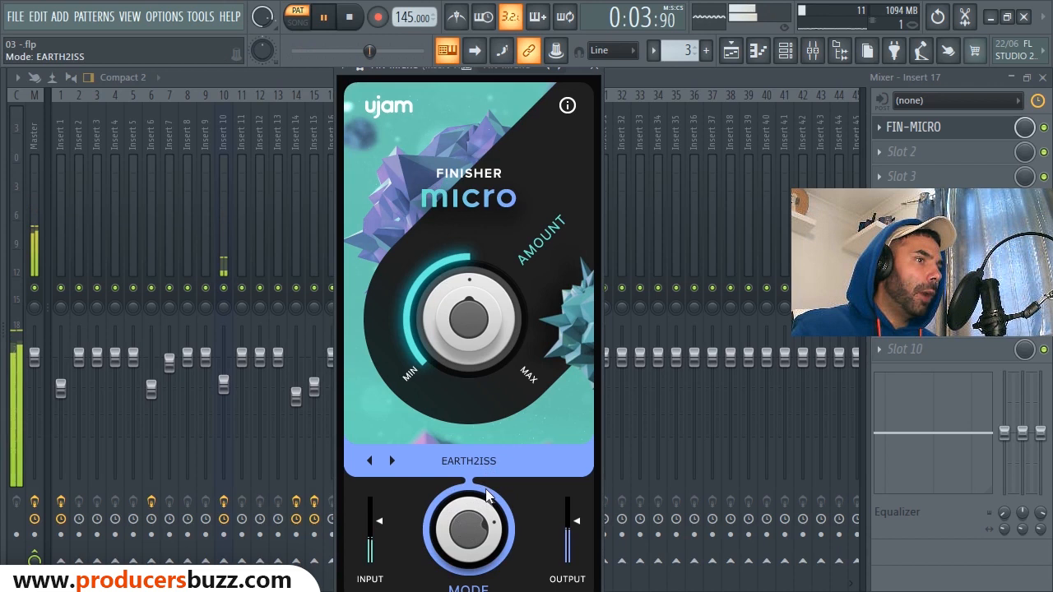
- Try AutoPan VariSpeed and CombFilter modes on insert 17's Finisher Micro and close it
click(392, 460)
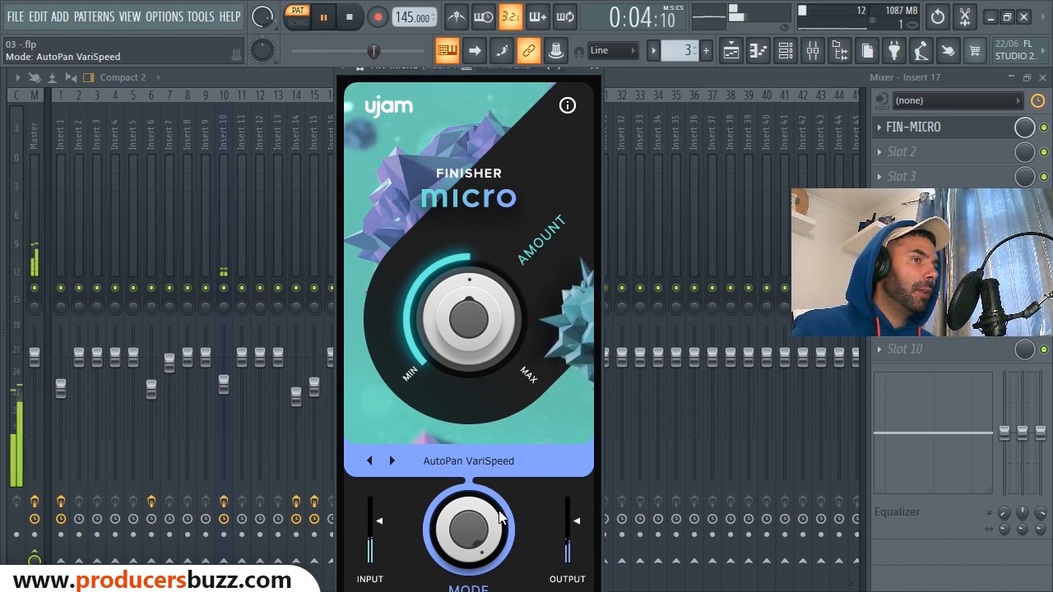
click(391, 461)
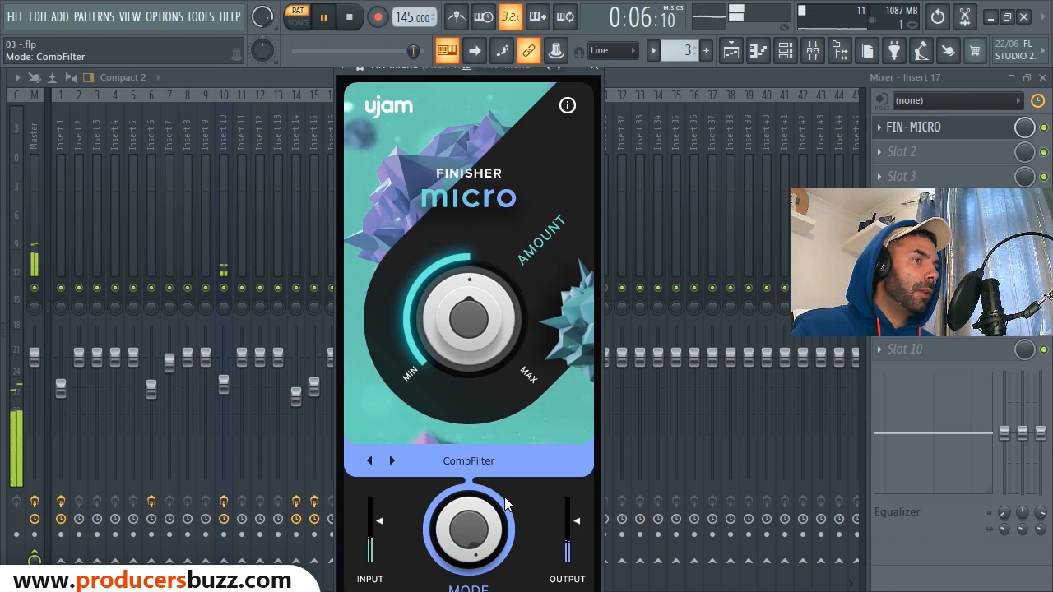
click(392, 461)
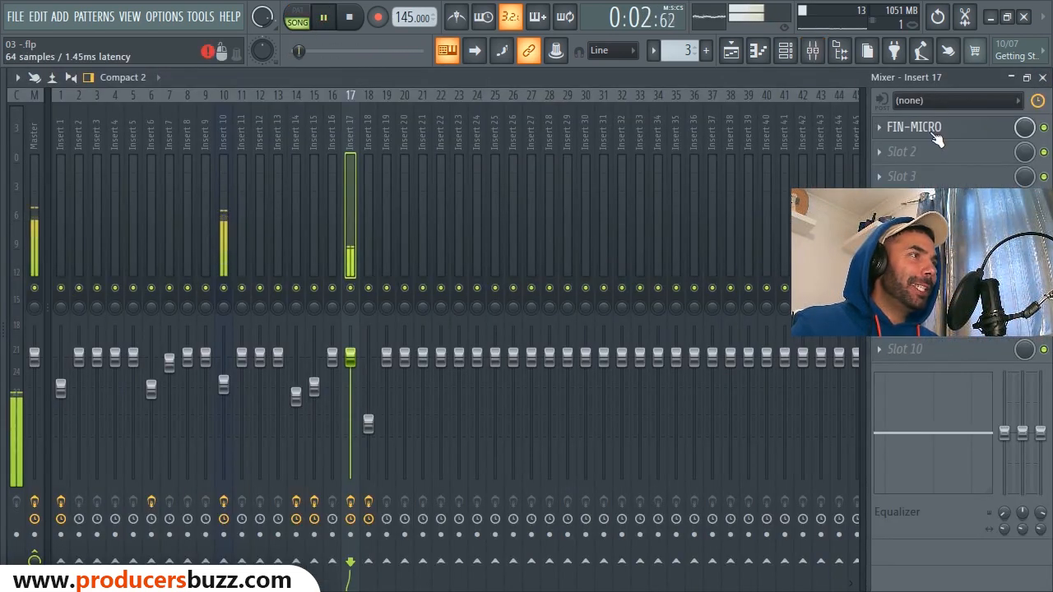
- Show the Playlist arrangement while the song plays back
click(913, 126)
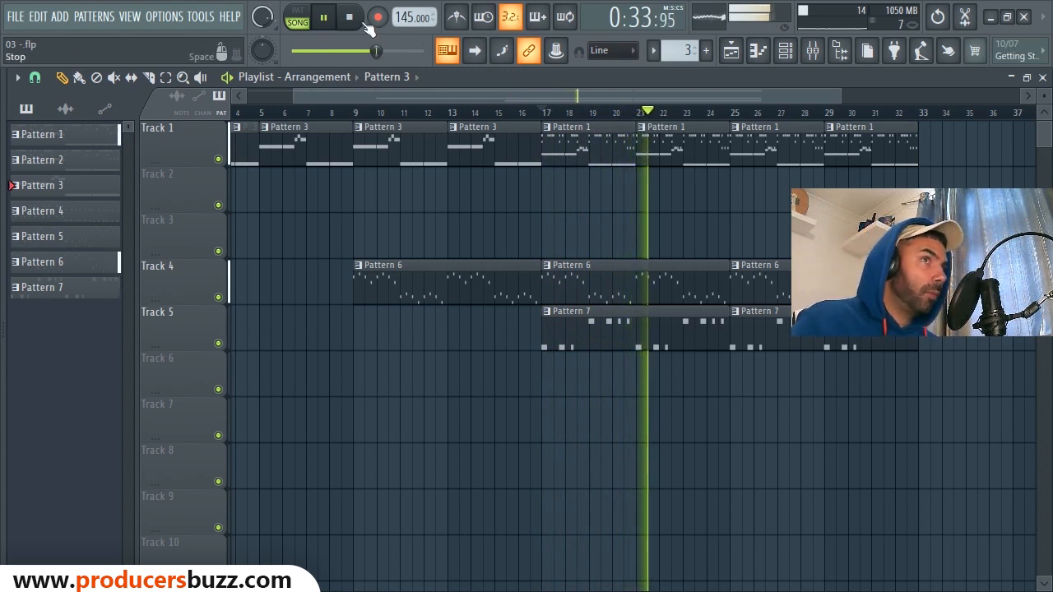
- Stop playback from the transport bar, returning the playhead to bar 17
click(345, 18)
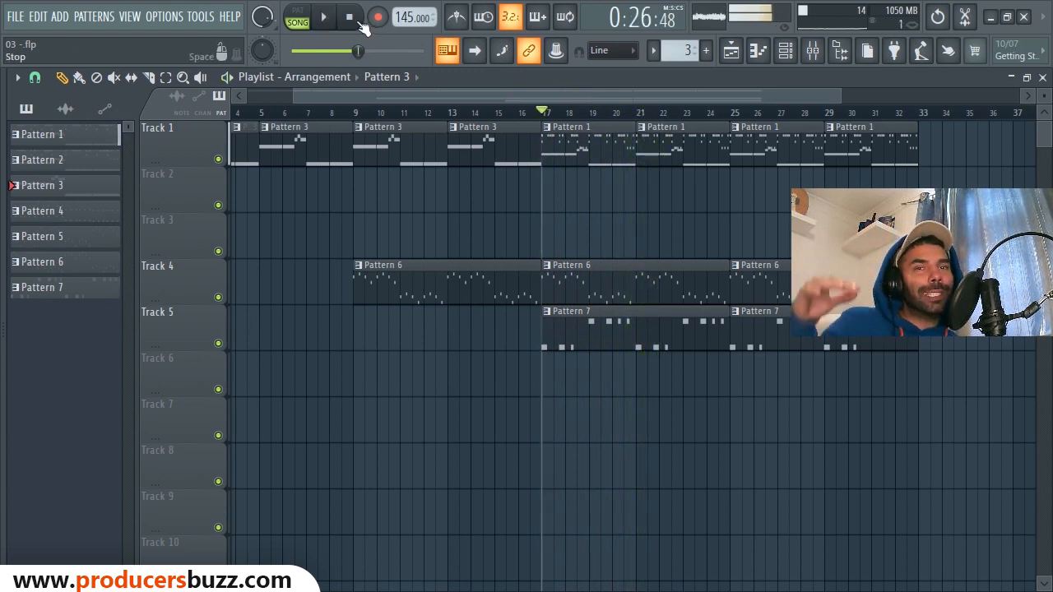